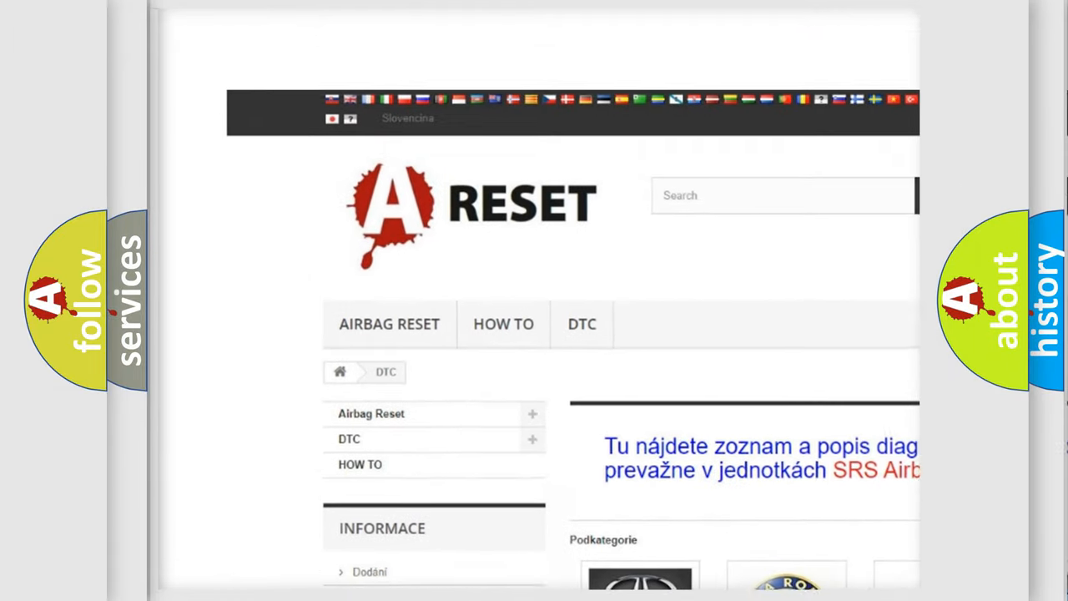
- Browse the Alfa Romeo DTC catalogue, revealing its B, C and P series fault codes
scroll("down", 3)
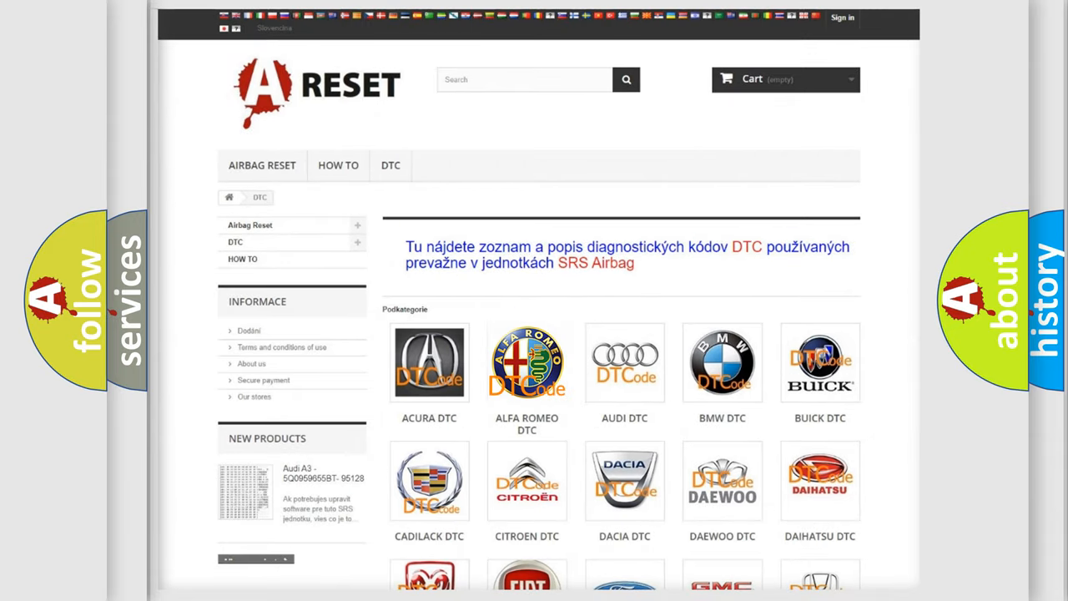
left_click(527, 363)
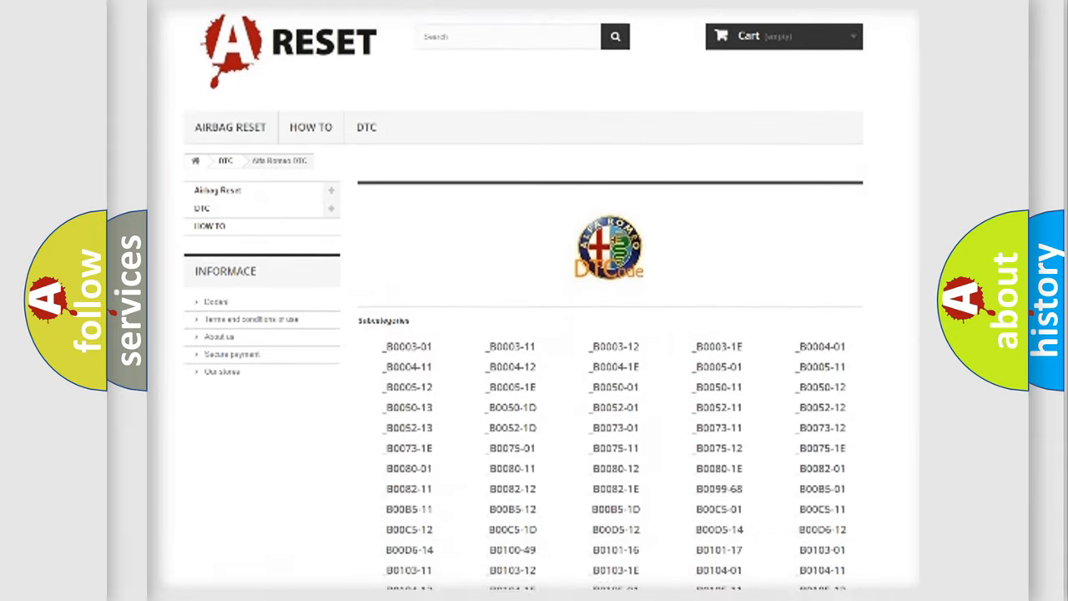
scroll("down", 3)
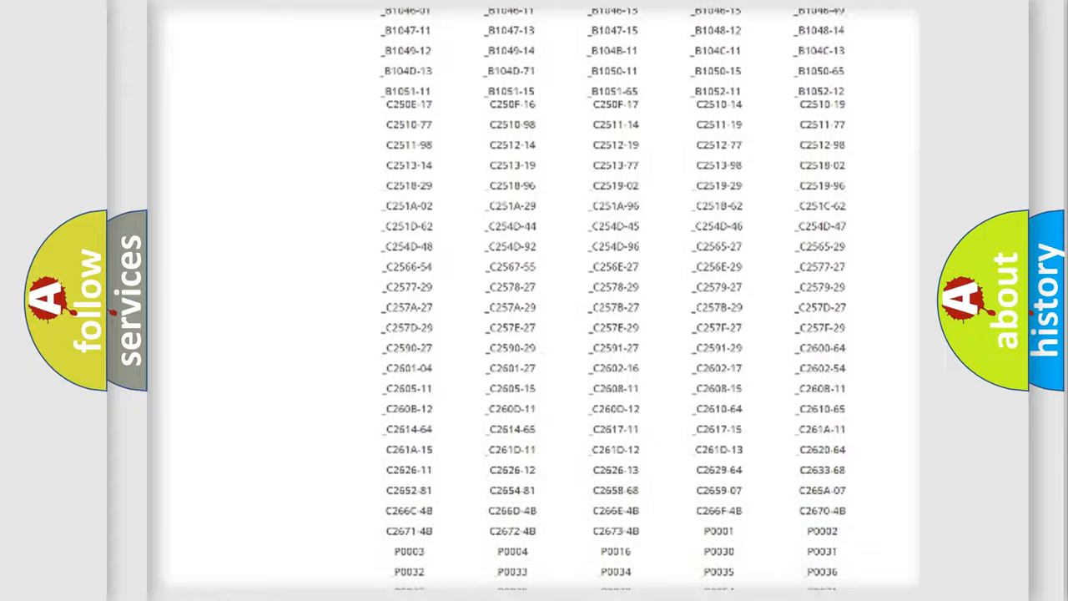